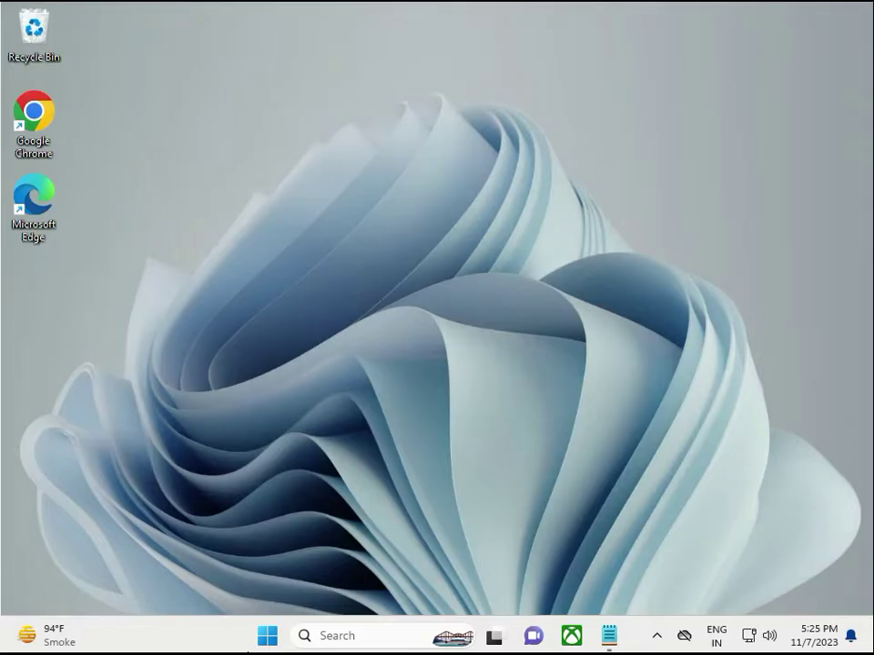
mouse_move(723, 425)
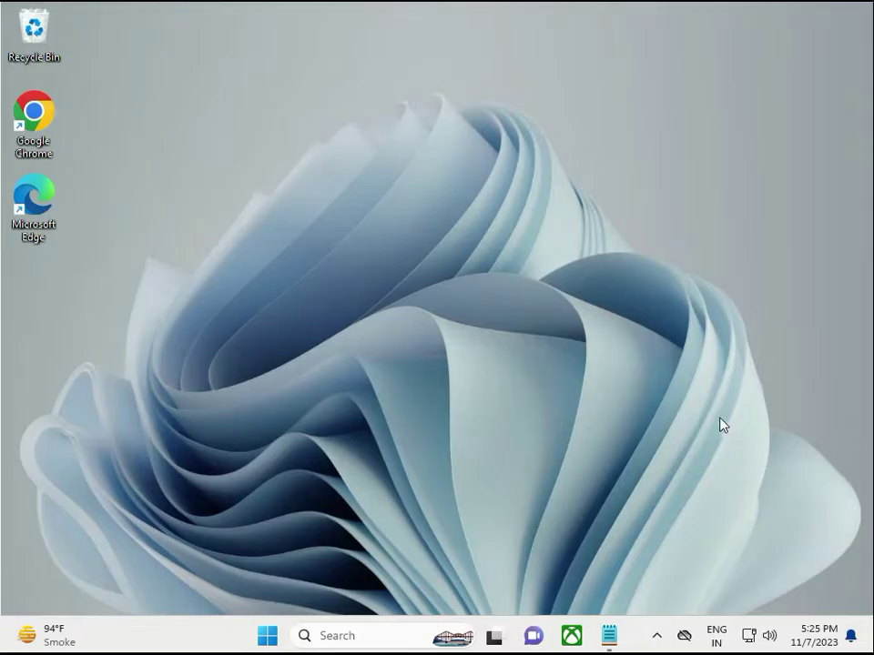
mouse_move(373, 516)
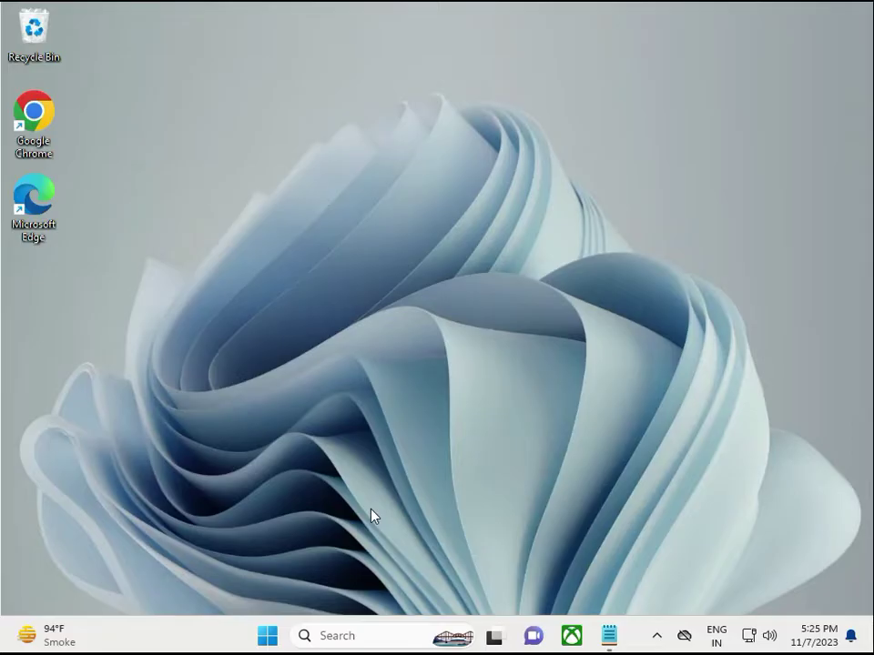
mouse_move(344, 401)
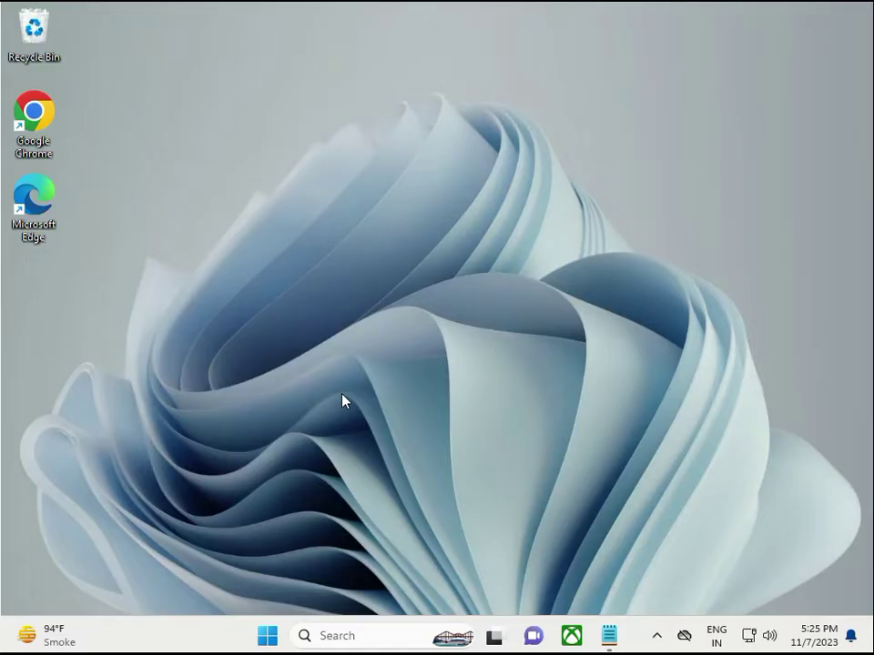
mouse_move(320, 600)
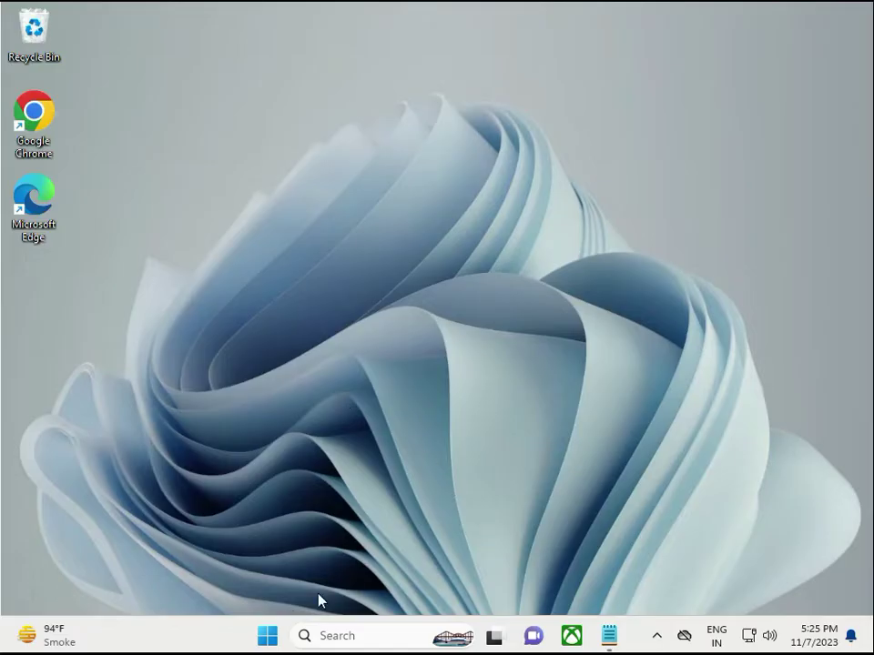
Open Control Panel by Category and show Ethernet status from Network and Sharing Center
left_click(266, 635)
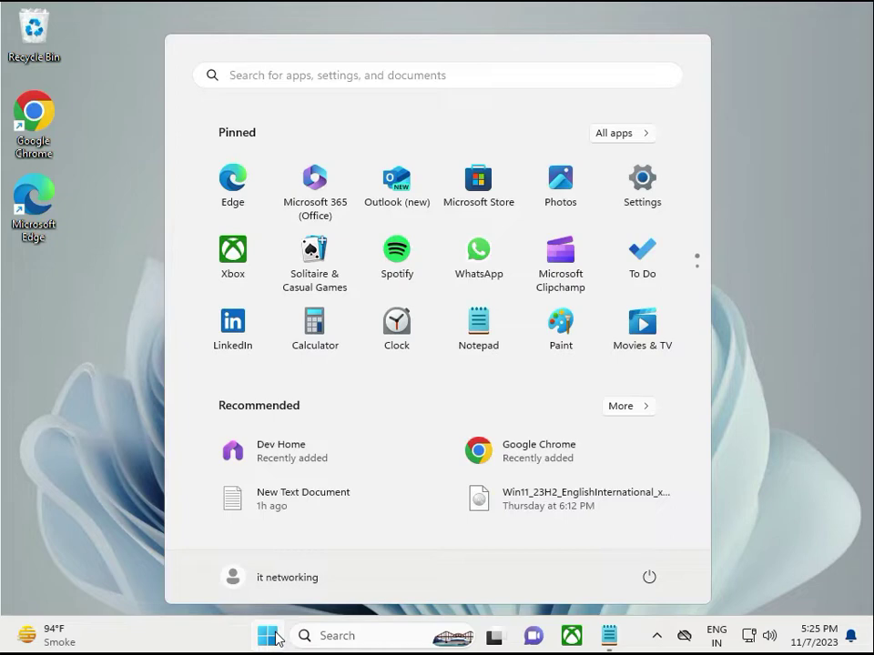
type("control Panel")
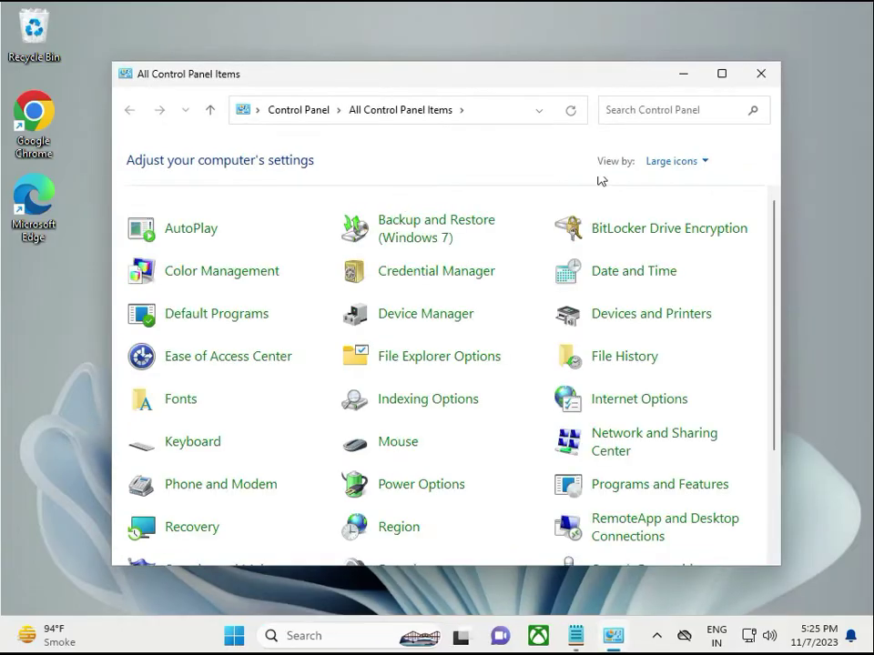
left_click(675, 160)
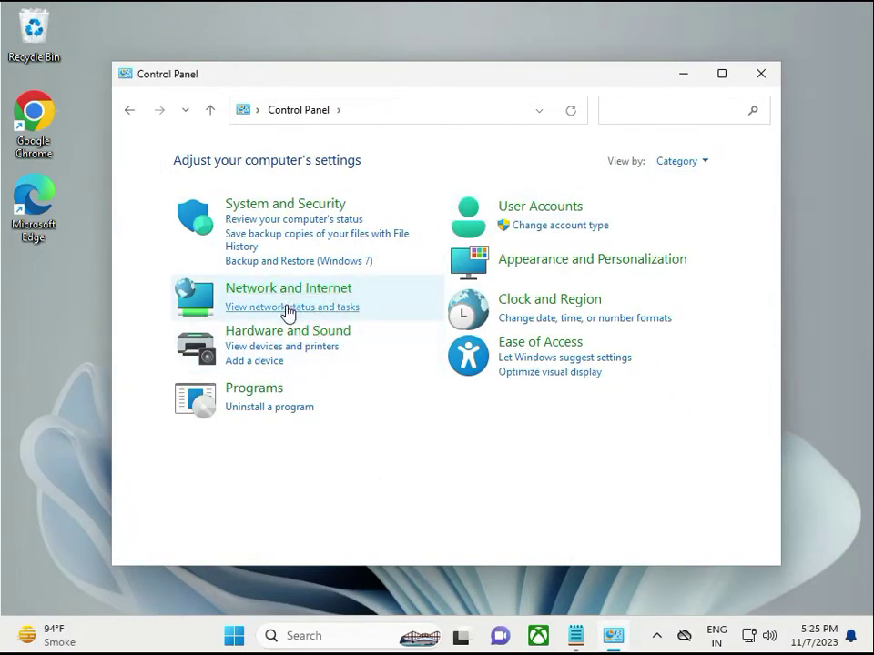
left_click(292, 307)
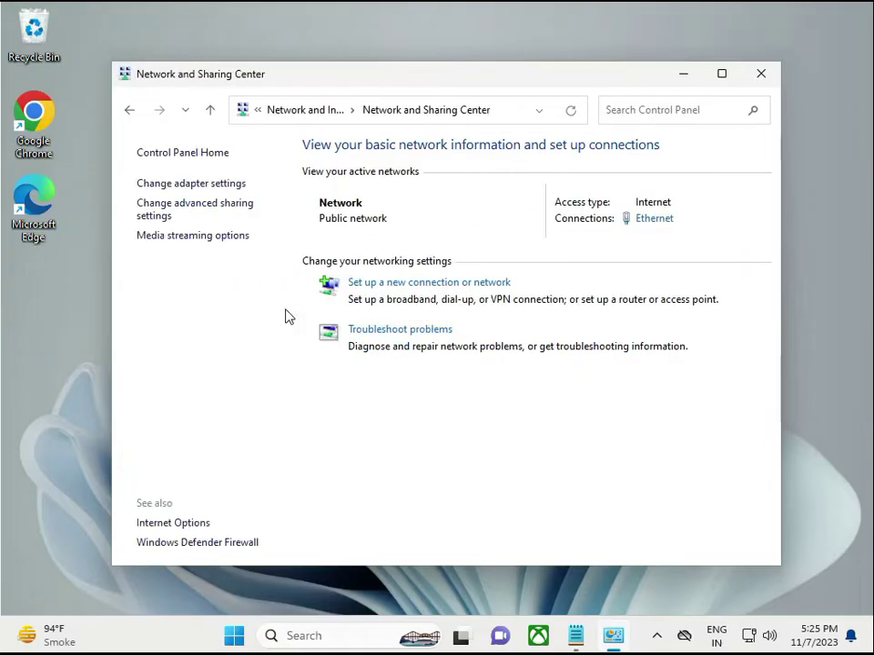
left_click(654, 219)
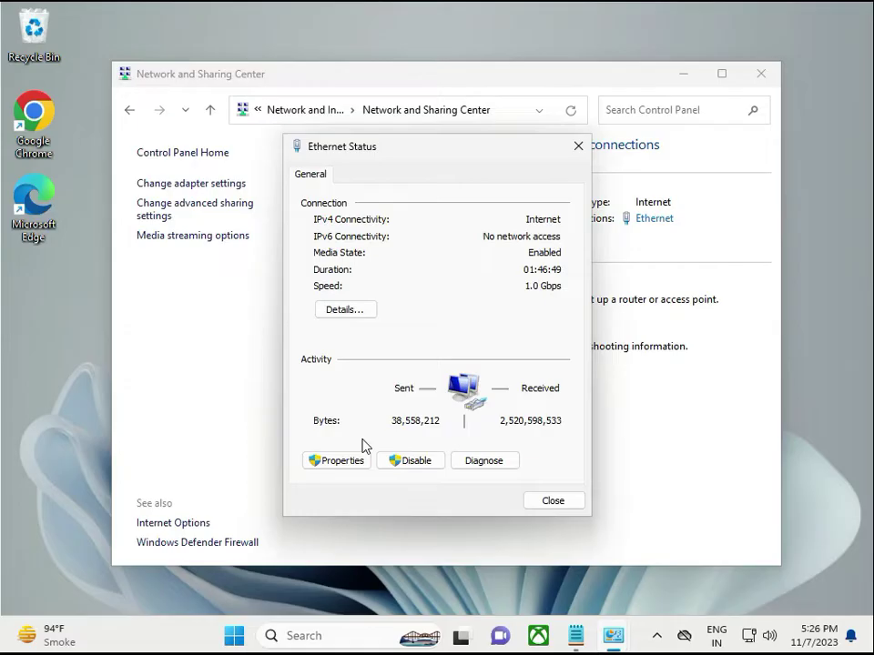
In Ethernet IPv4 properties, use DNS servers 8.8.8.8 and 8.8.4.4, then confirm
left_click(336, 459)
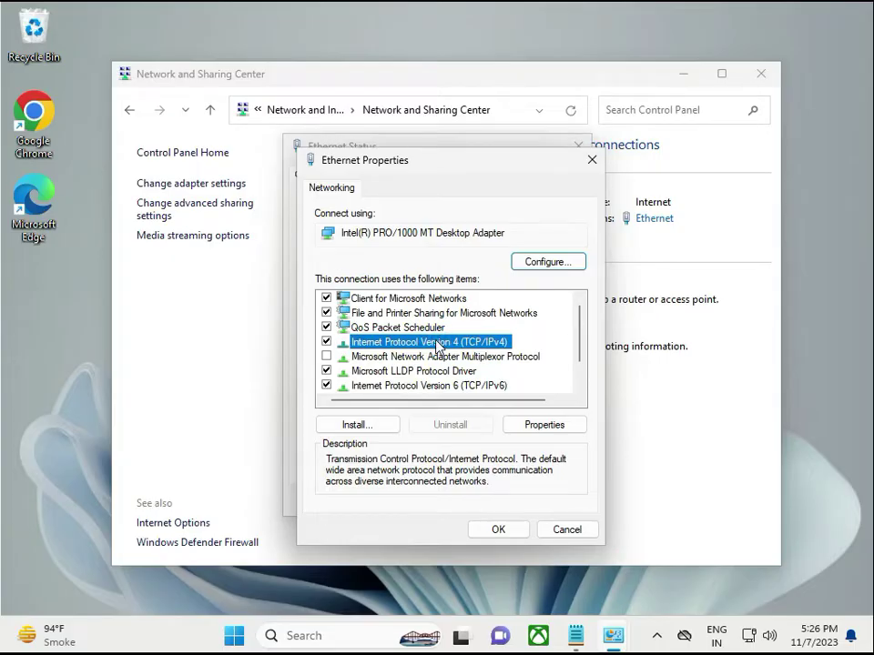
left_click(543, 424)
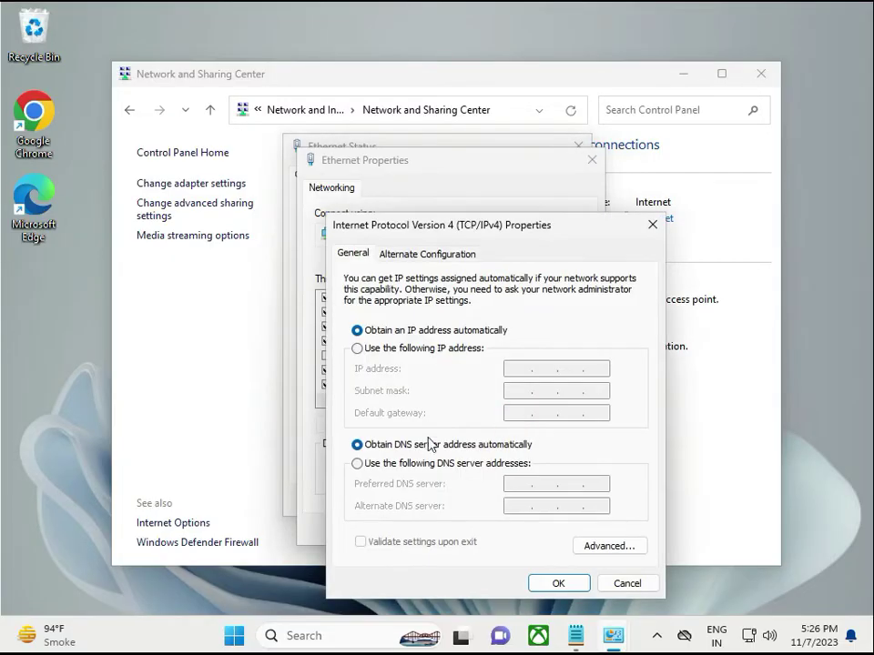
left_click(357, 464)
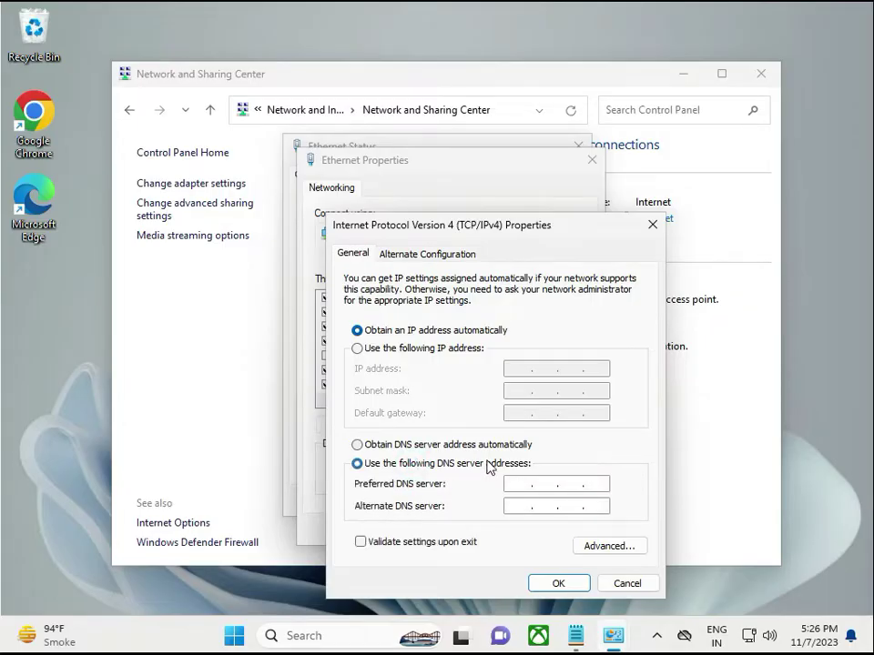
type("8.8.8")
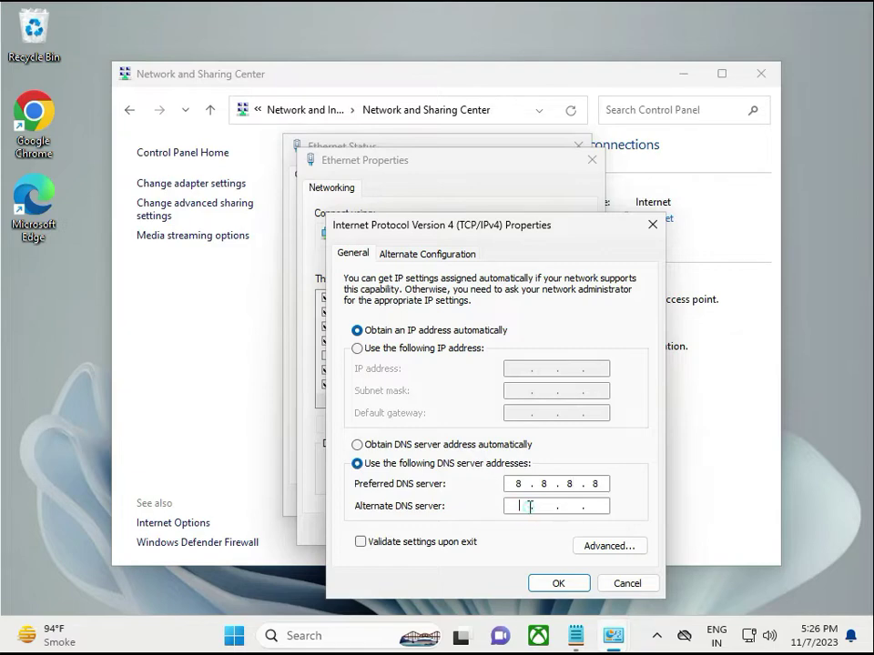
type("8.8.4.4")
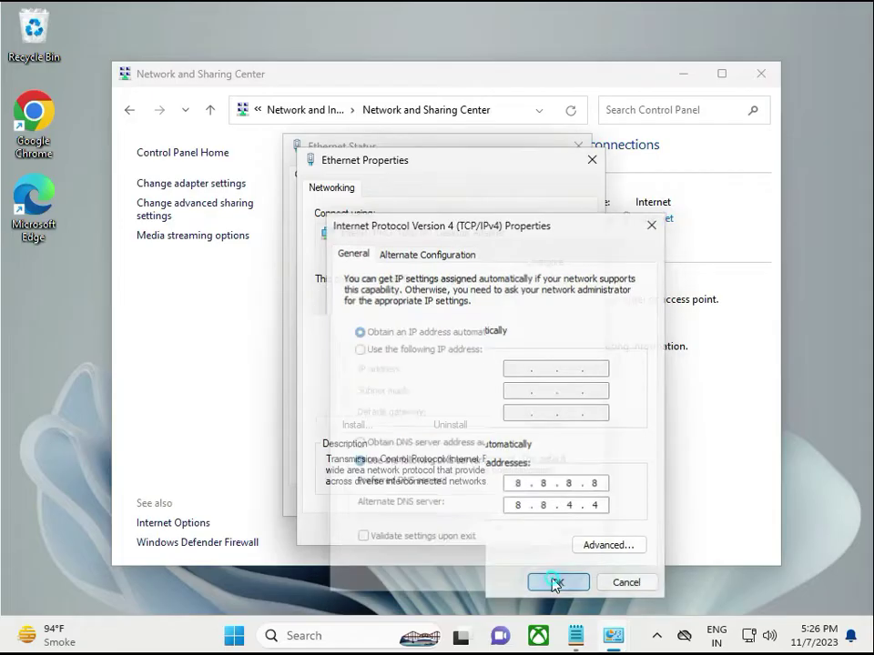
left_click(557, 582)
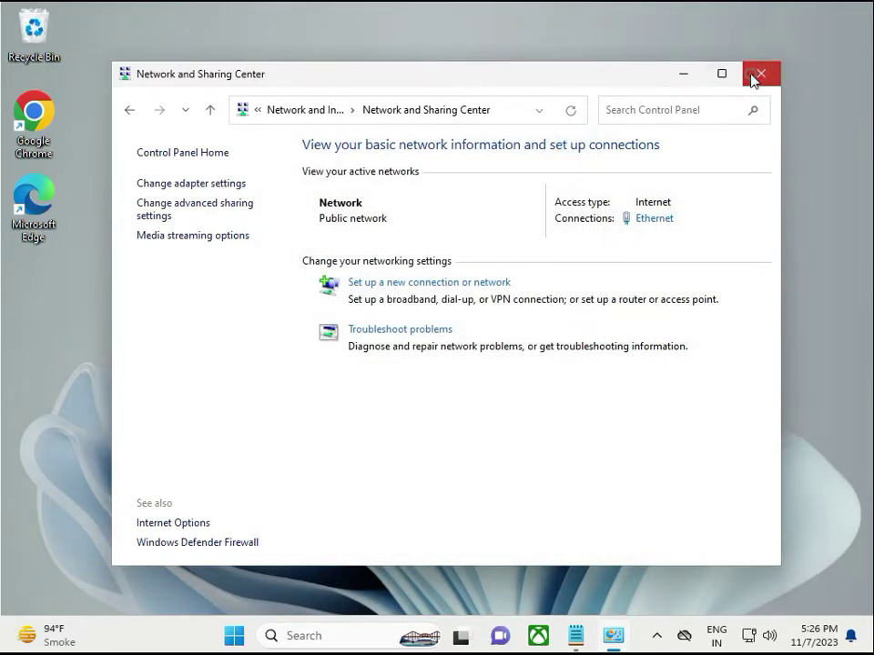
Close Network and Sharing Center, launch Chrome, and open Microsoft's Download Windows 11 result
left_click(759, 74)
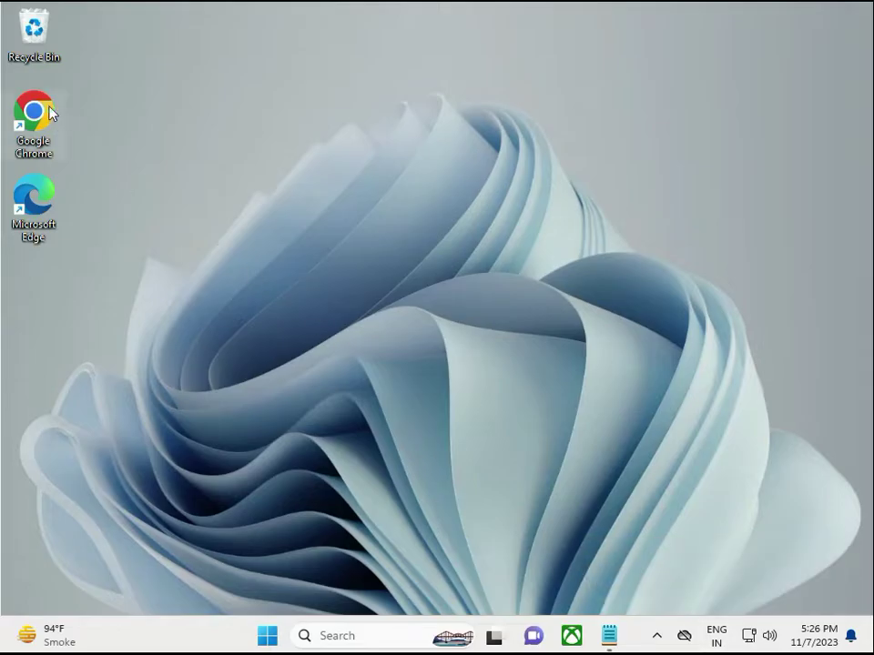
double_click(34, 109)
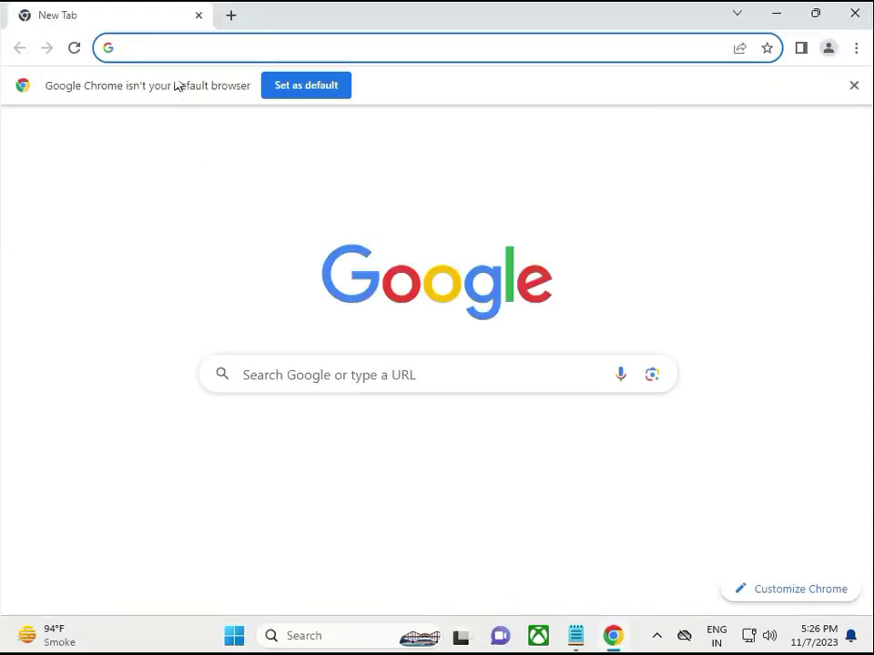
left_click(364, 48)
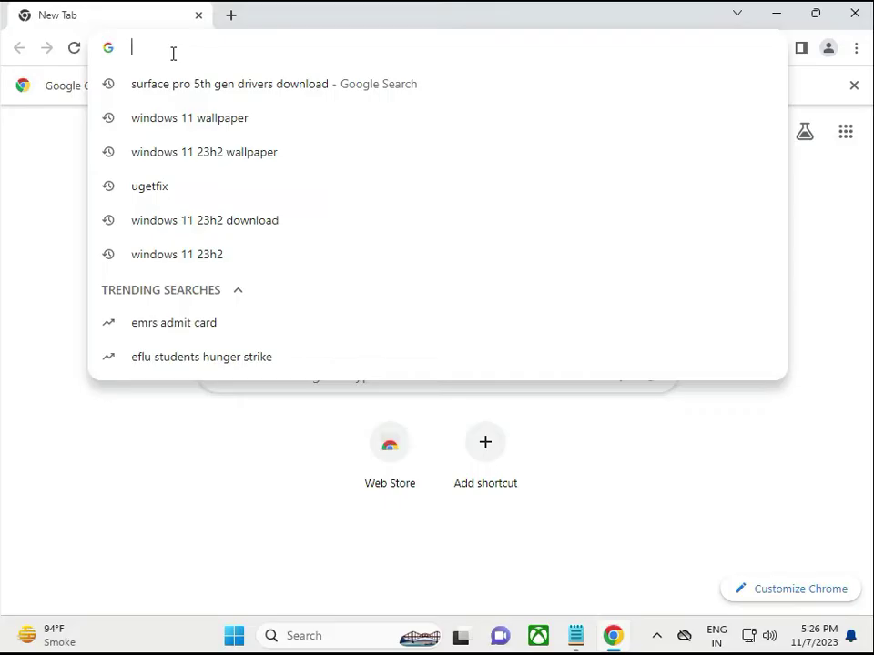
left_click(205, 220)
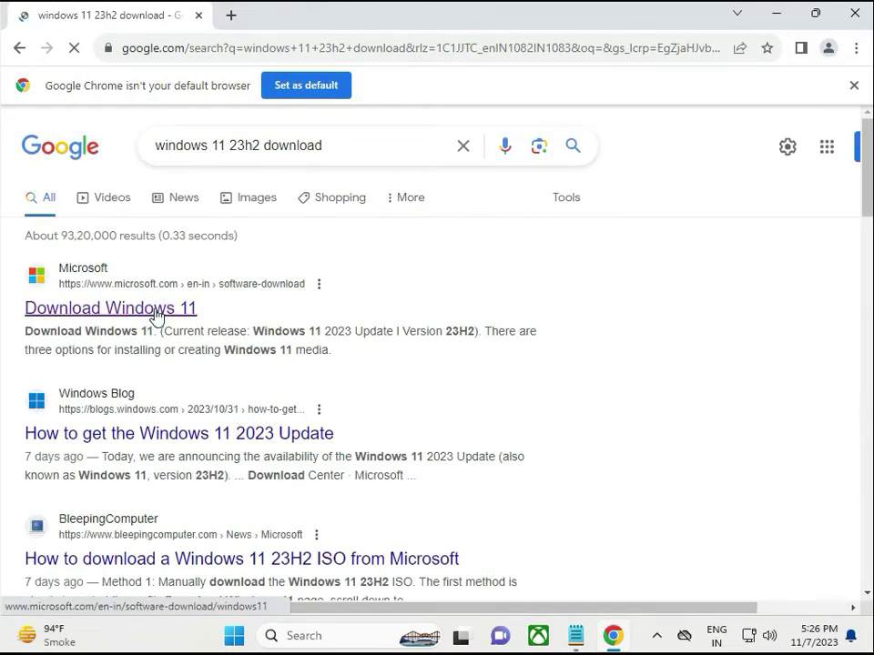
left_click(110, 308)
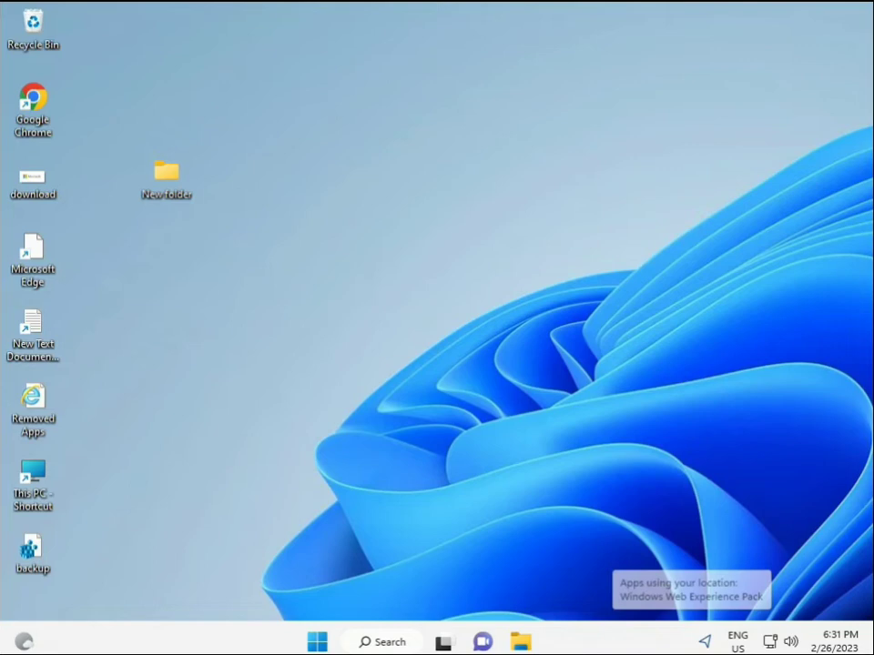
Search Start for cmd and run Command Prompt as administrator, approving the UAC prompt
left_click(317, 642)
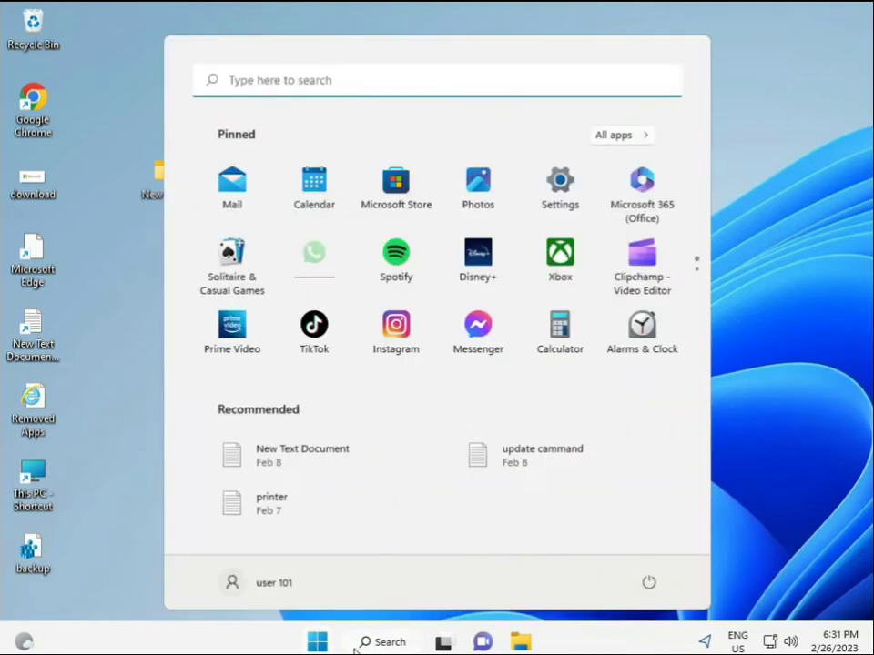
type("cmd")
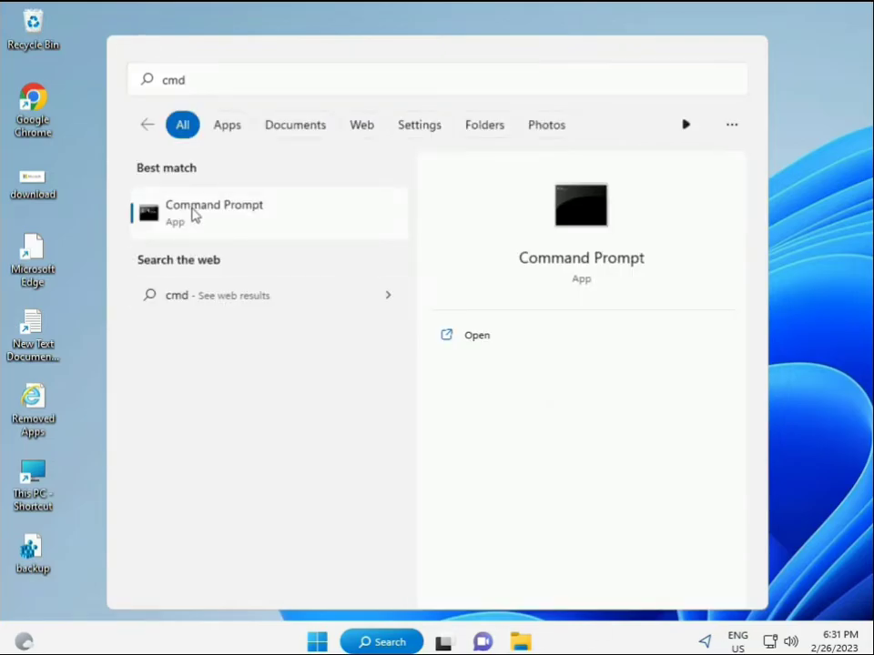
mouse_move(225, 221)
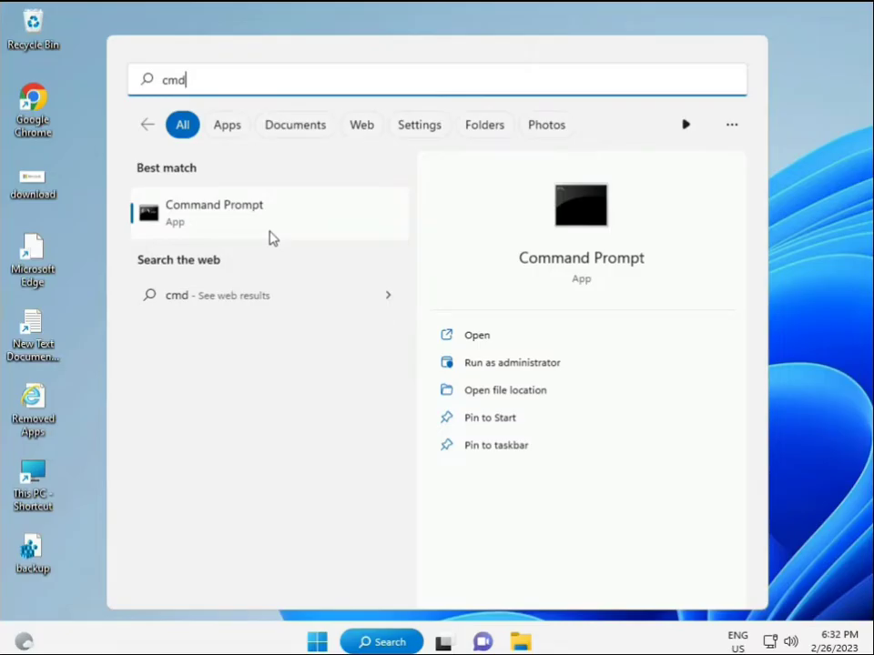
left_click(512, 363)
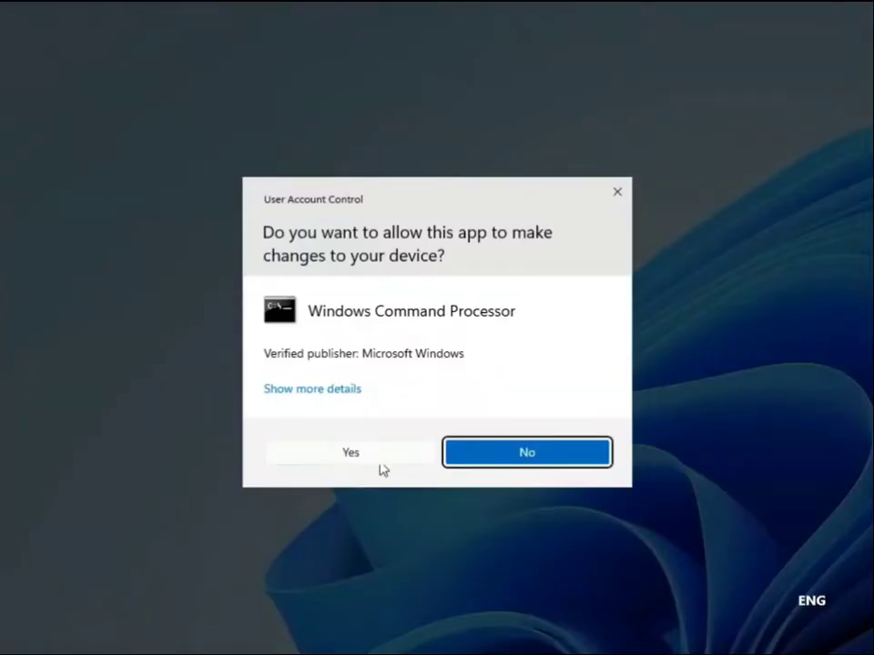
left_click(350, 452)
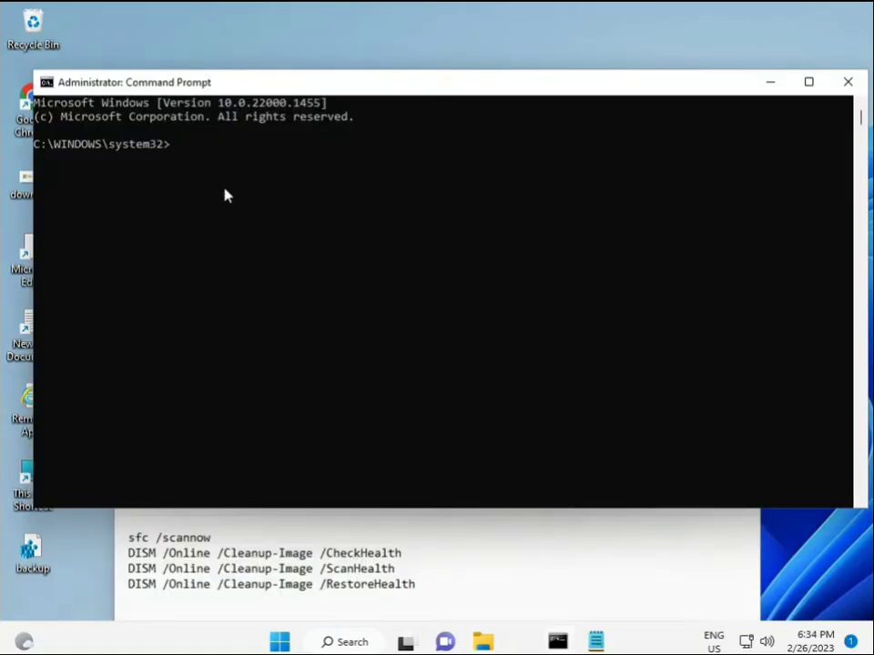
Enter the sfc /scannow system file check command
type("sfc")
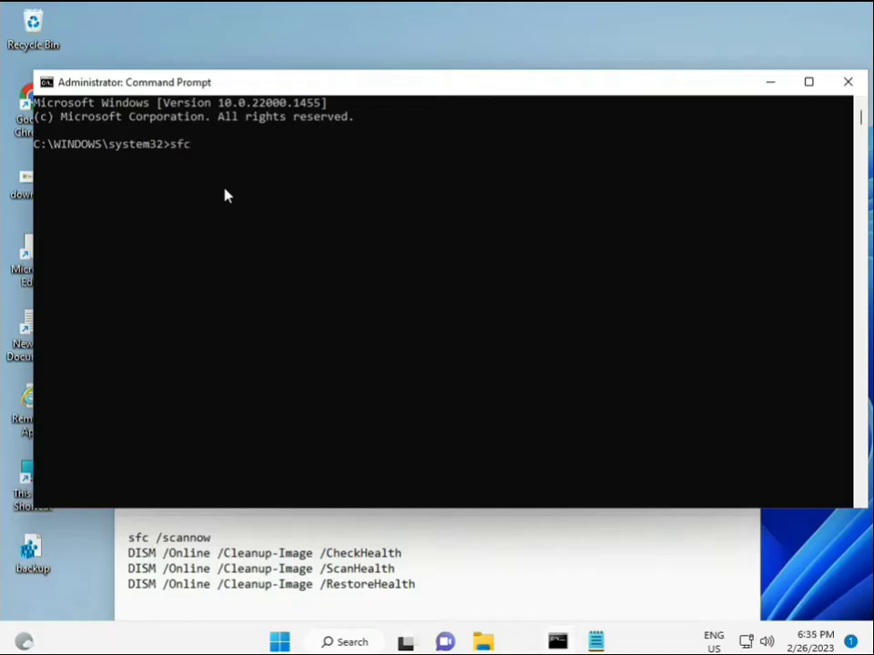
type("/scannow")
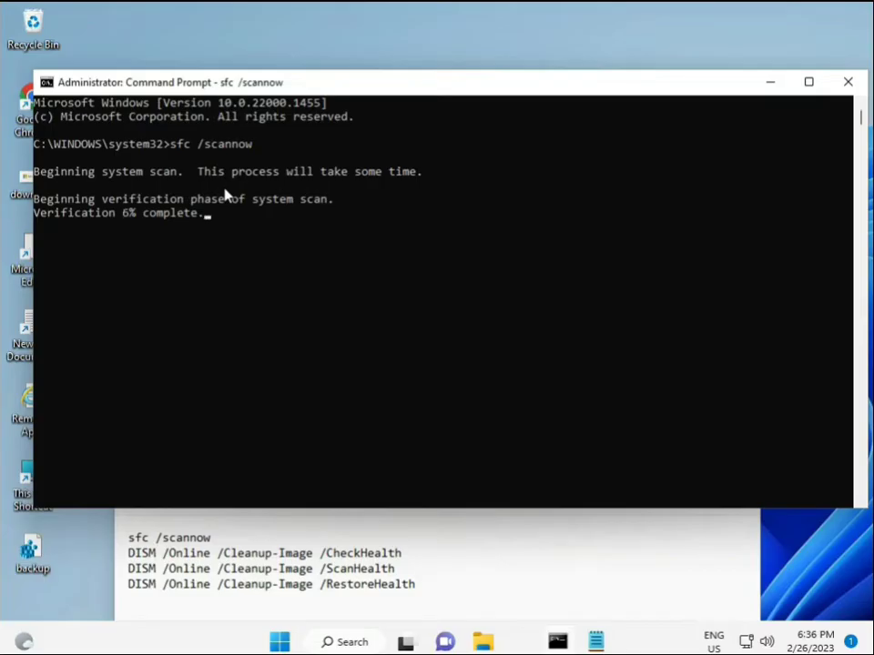
mouse_move(640, 567)
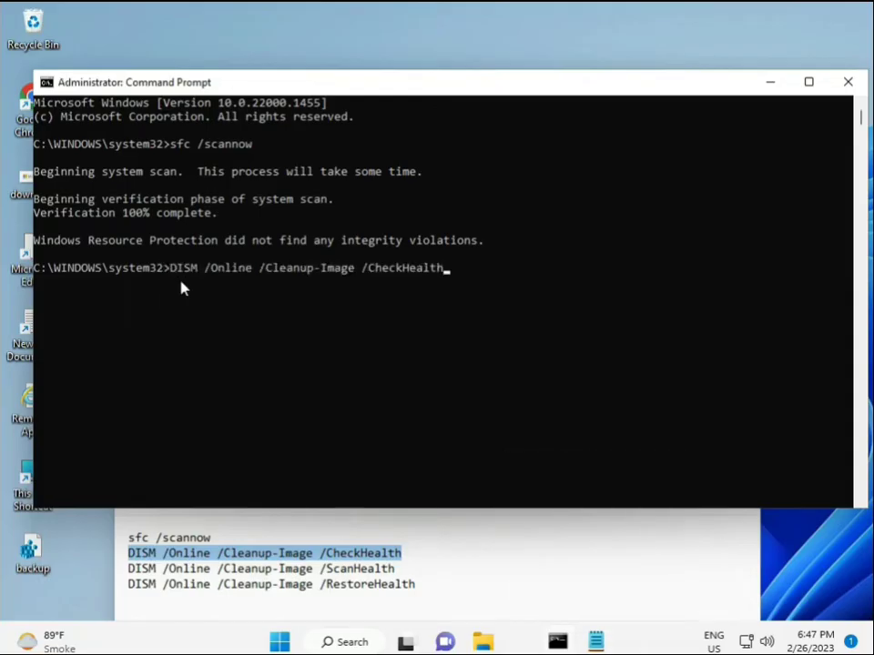
Run DISM CheckHealth, then copy the ScanHealth command line from Notepad
key("enter")
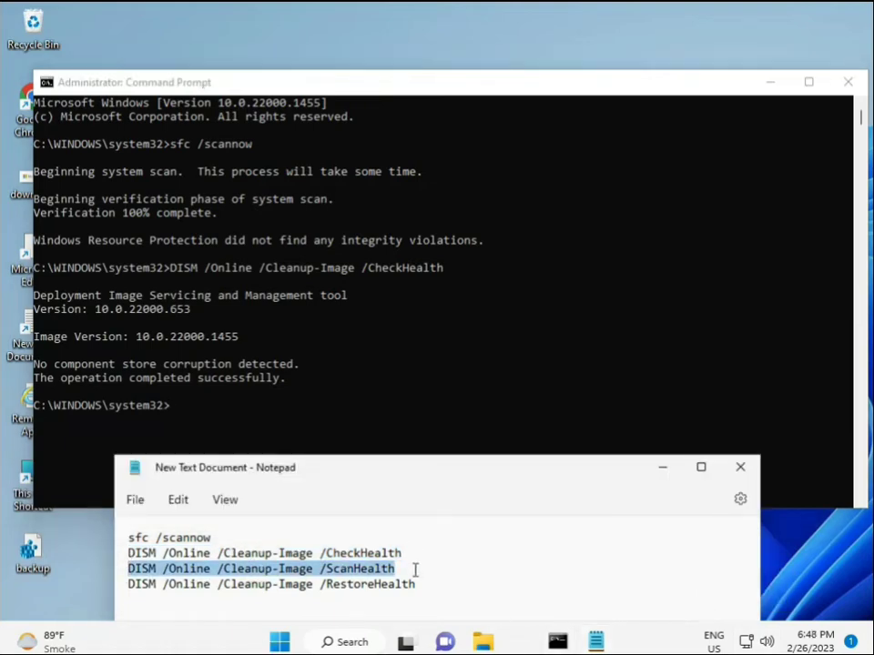
right_click(414, 569)
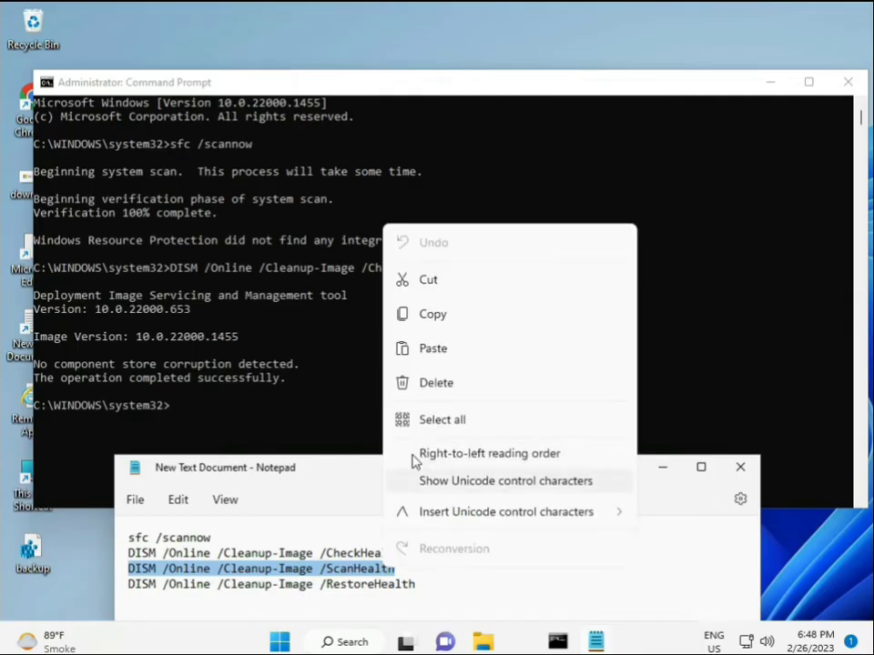
left_click(182, 417)
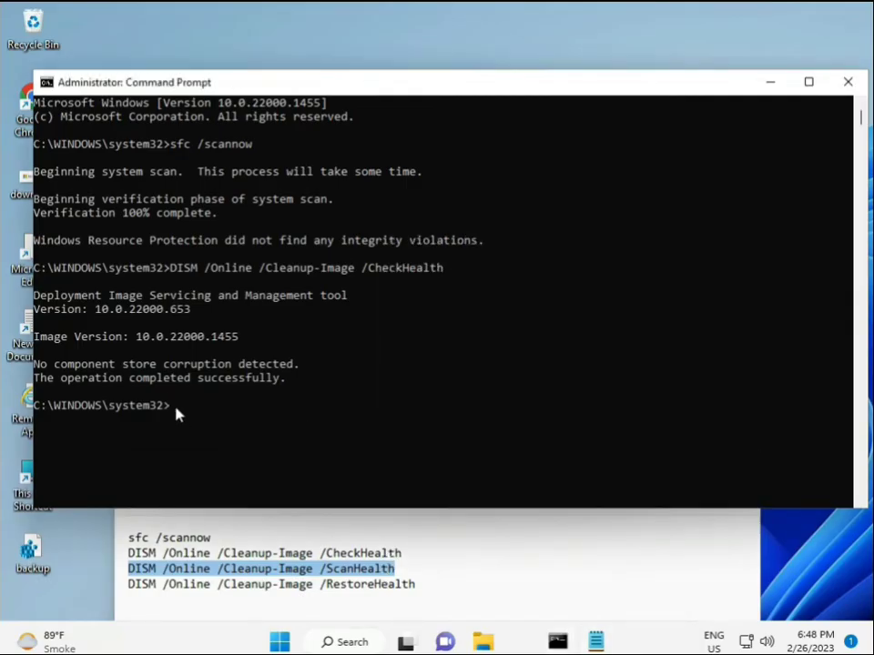
Run DISM /Online /Cleanup-Image /ScanHealth, then paste the RestoreHealth command at the prompt
type("DISM /Online /Cleanup-Image /ScanHealth")
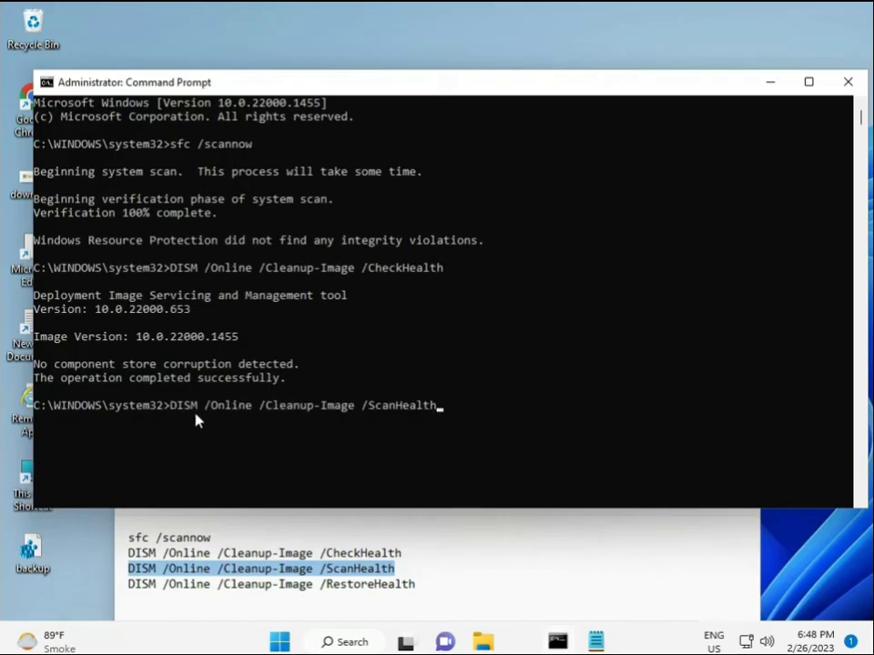
key("enter")
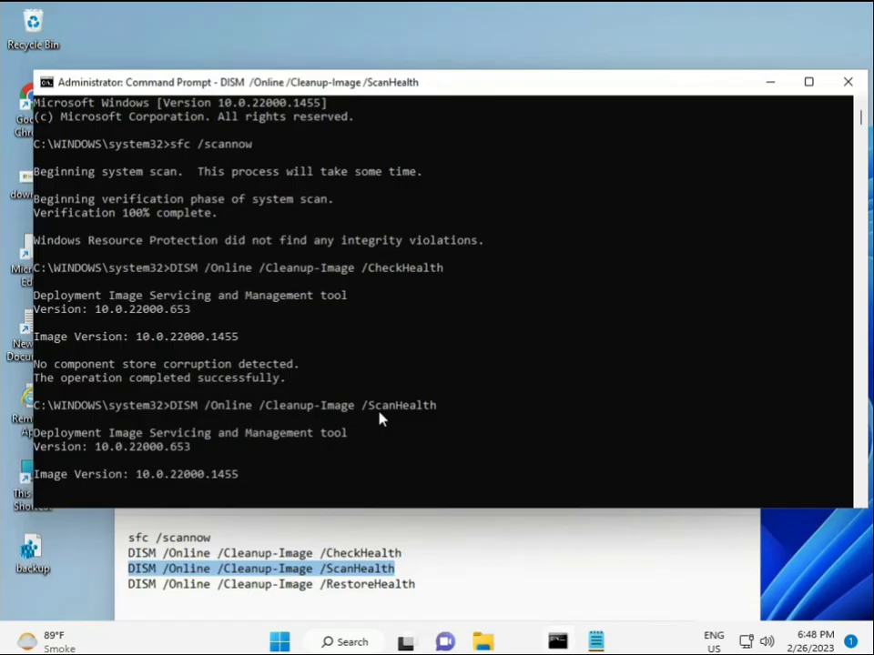
mouse_move(557, 642)
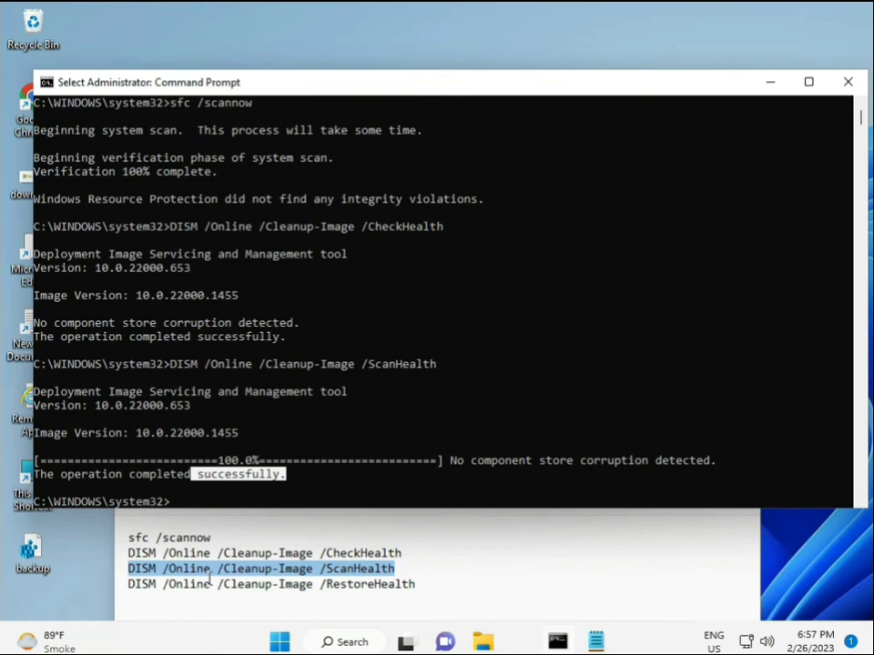
right_click(209, 585)
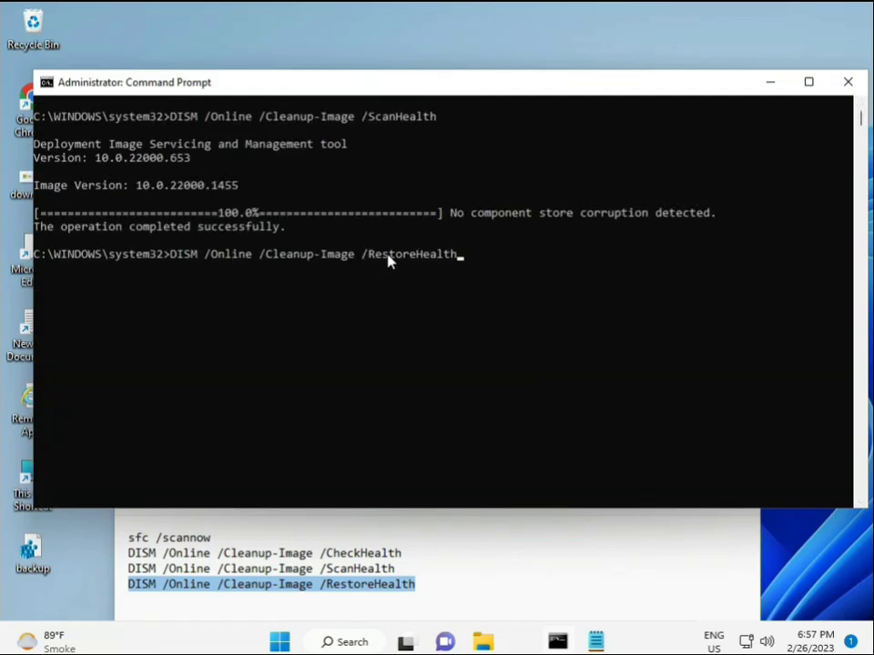
Run DISM /Online /Cleanup-Image /RestoreHealth to repair the Windows image
key("enter")
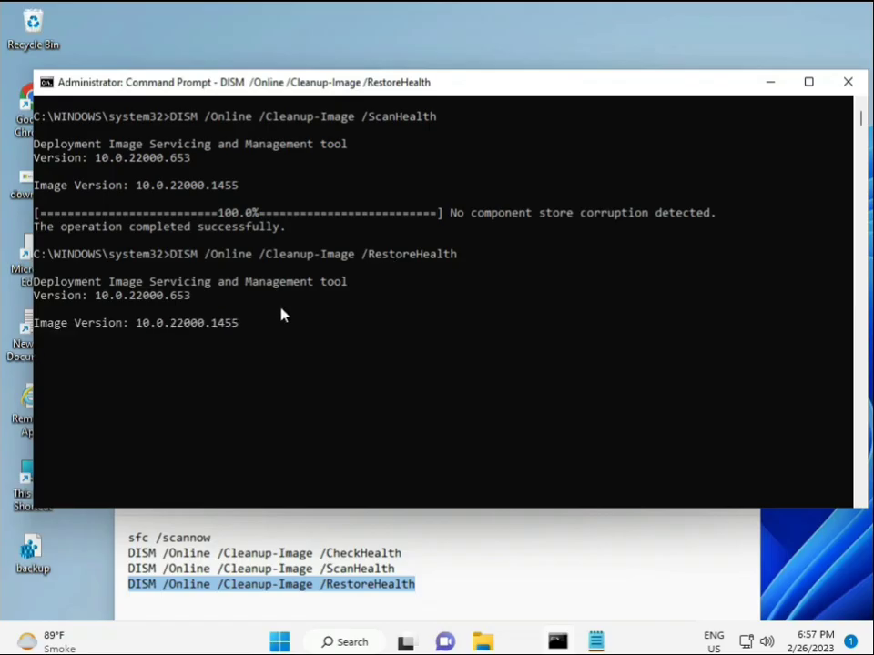